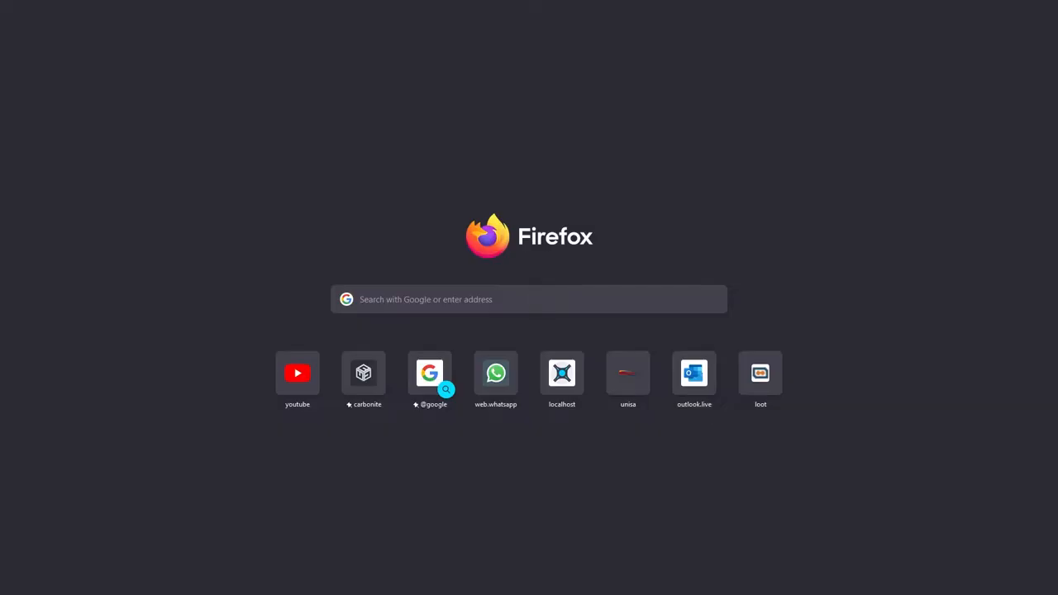
Browse the Carbonite mouse pads pre-order thread, then reach the Carbonite Official Merchandise forum
{"action": "left_click", "coordinate": [364, 374]}
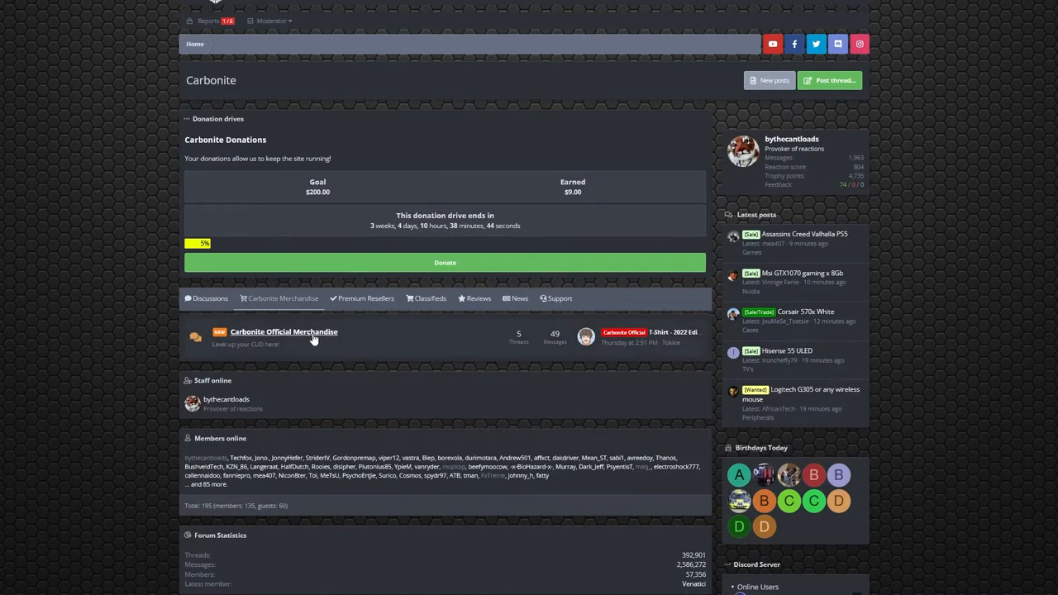
{"action": "left_click", "coordinate": [284, 330]}
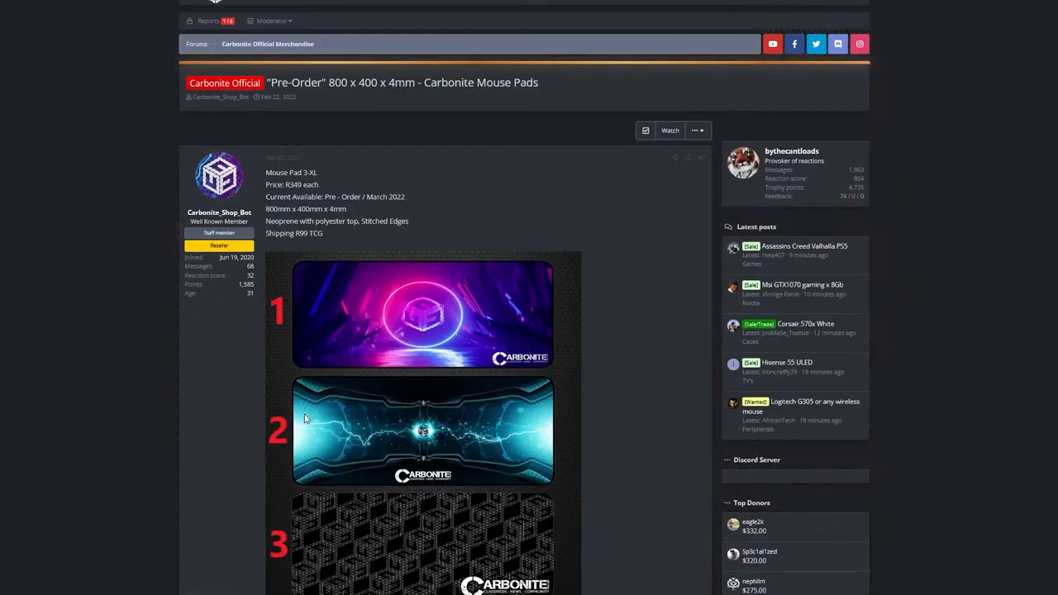
{"action": "scroll", "scroll_direction": "down", "scroll_amount": 3}
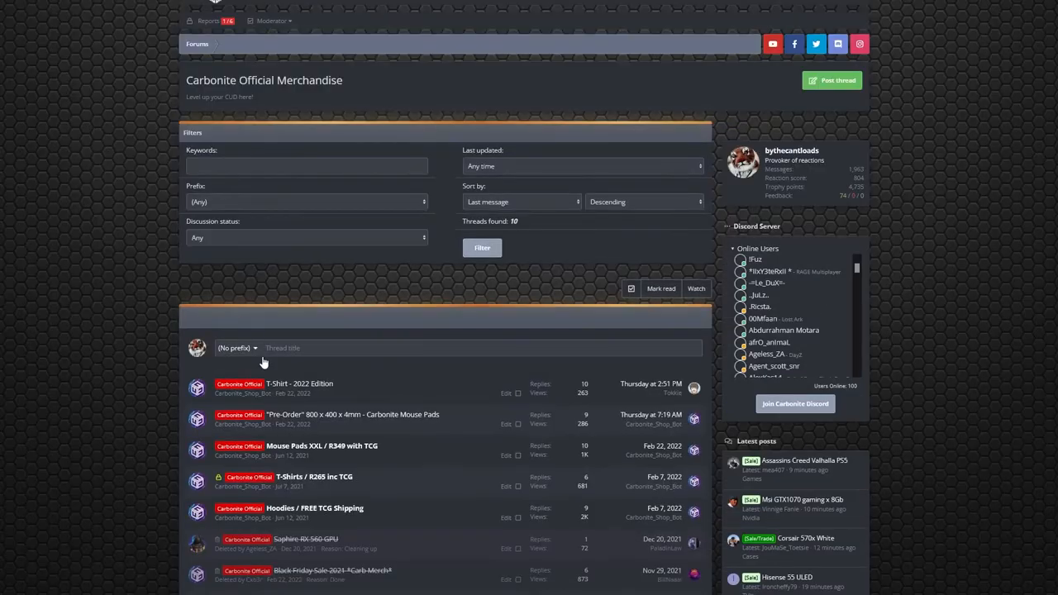
{"action": "left_click", "coordinate": [298, 384]}
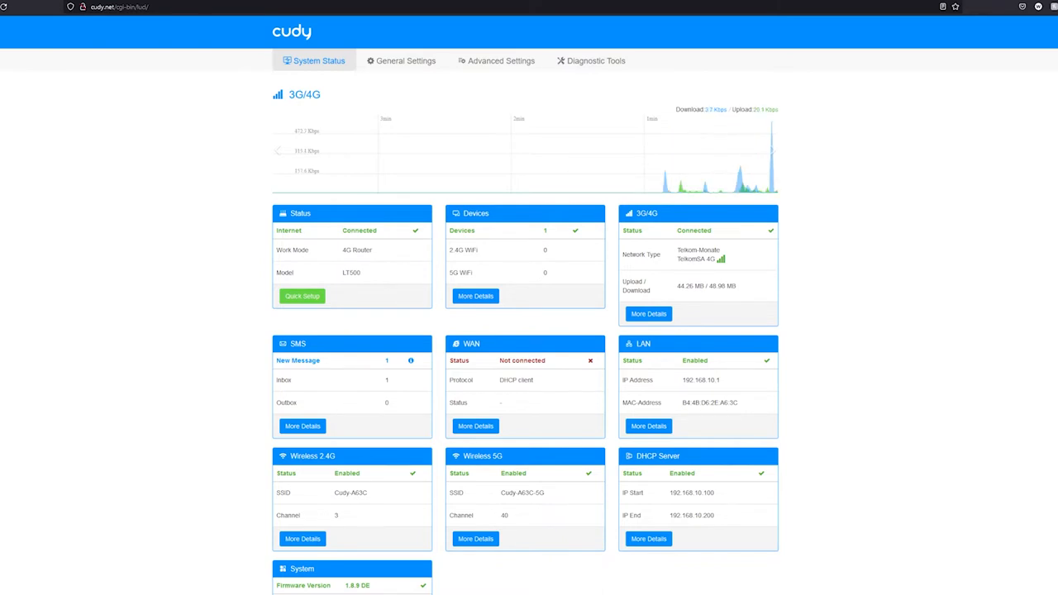
Review the Wireless 2.4G, Wireless 5G and VPN pages under General Settings
{"action": "left_click", "coordinate": [403, 59]}
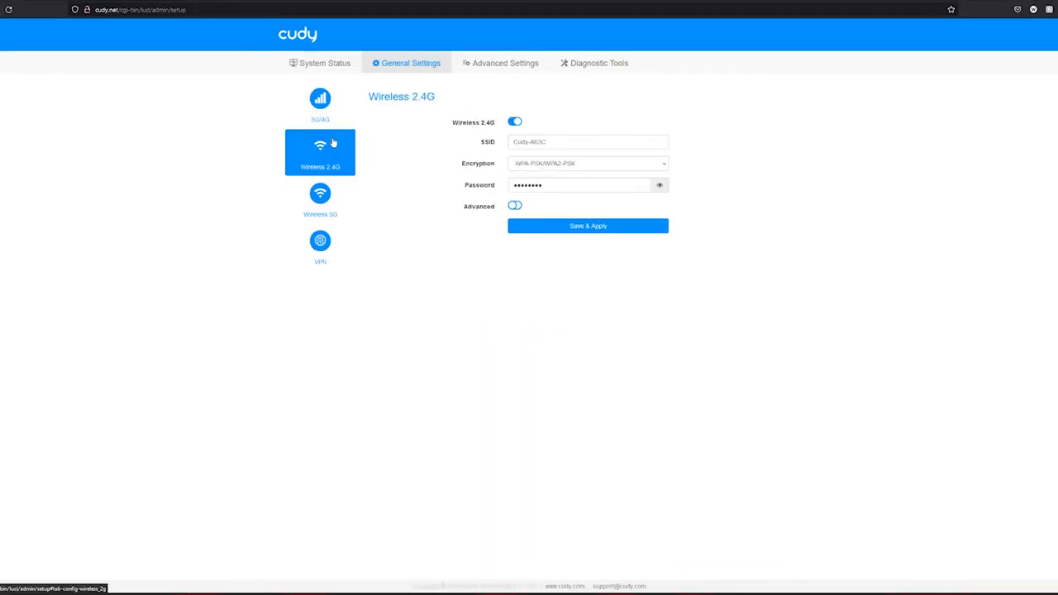
{"action": "left_click", "coordinate": [320, 199]}
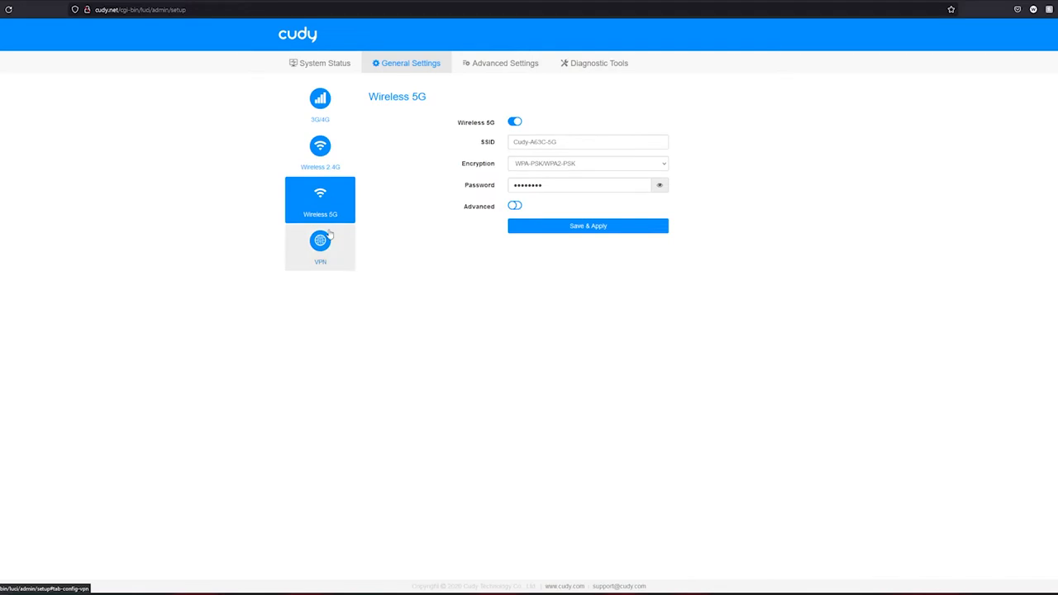
{"action": "left_click", "coordinate": [321, 245]}
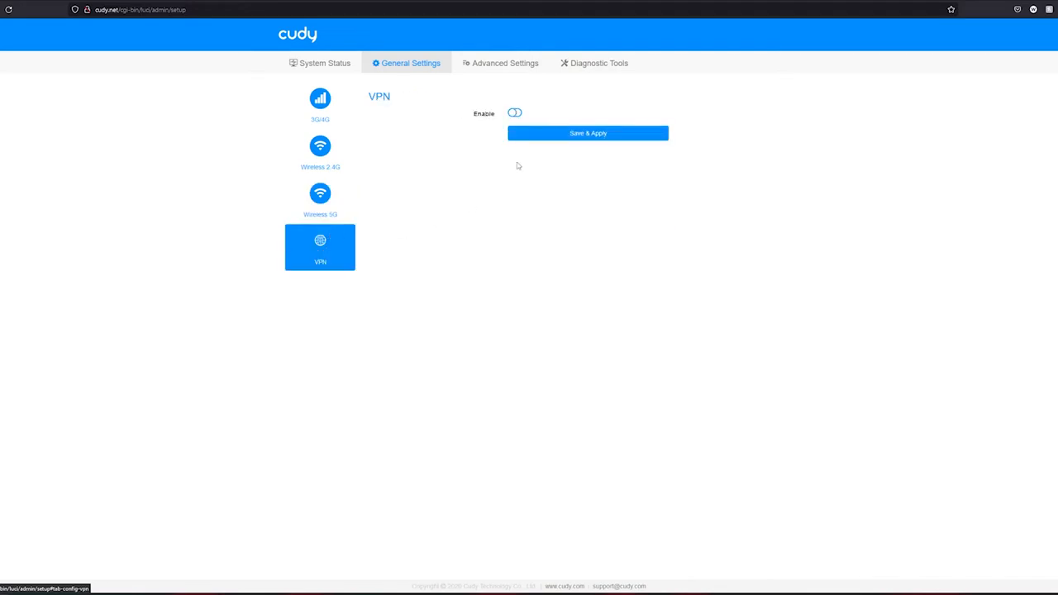
Toggle VPN Enable on and back off, leaving VPN disabled
{"action": "left_click", "coordinate": [514, 113]}
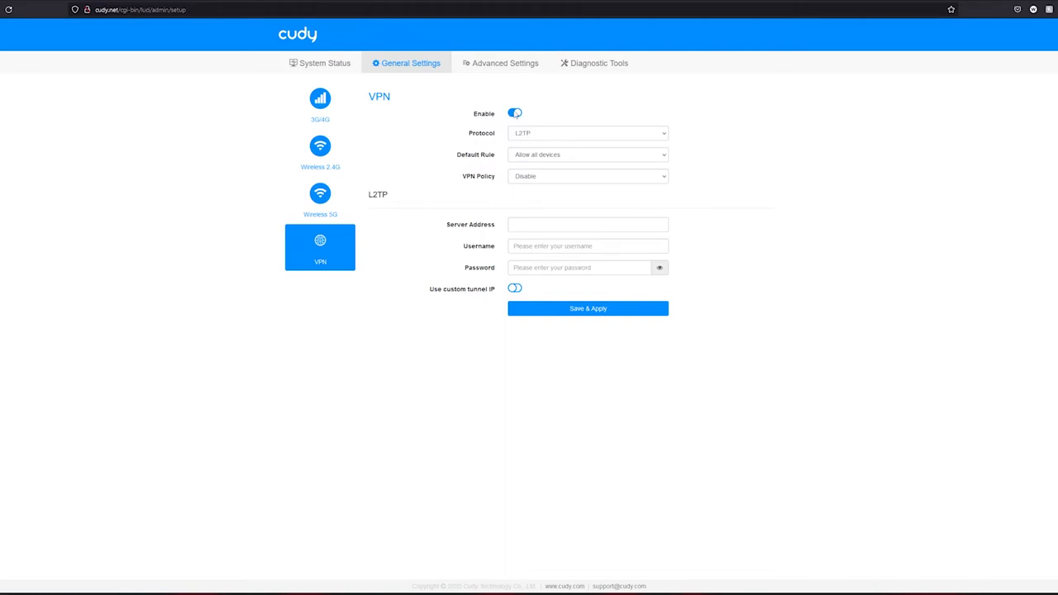
{"action": "left_click", "coordinate": [514, 112]}
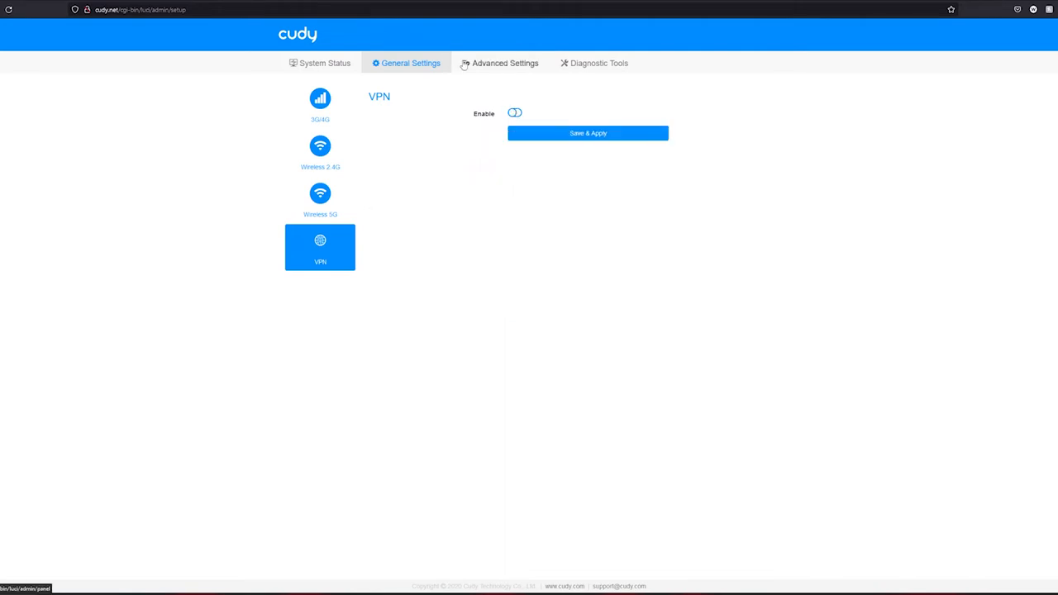
{"action": "left_click", "coordinate": [501, 63]}
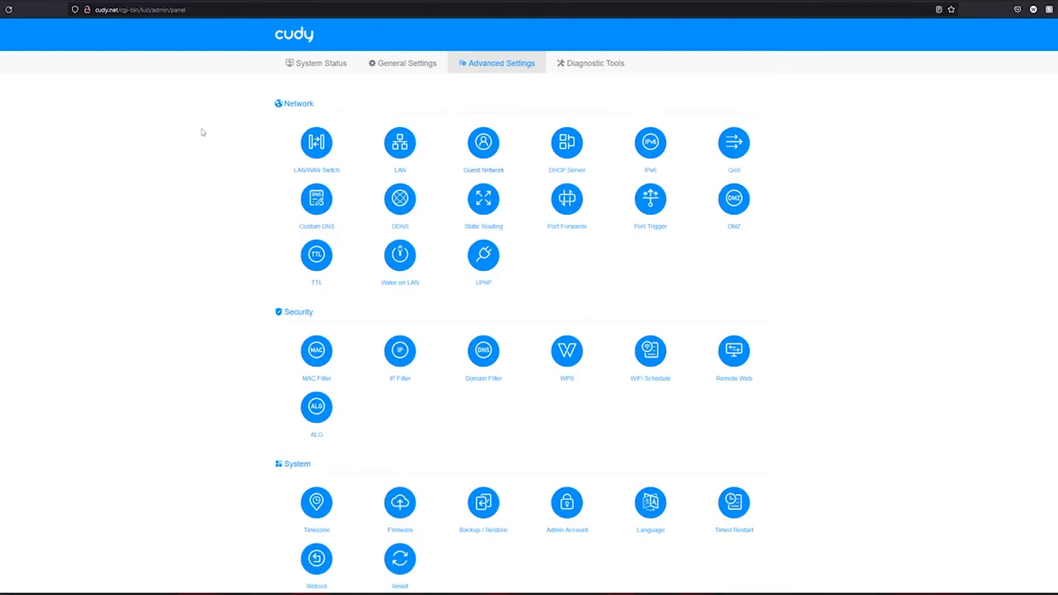
Switch the LAN/WAN port from LAN to WAN mode and let the router apply it
{"action": "left_click", "coordinate": [317, 142]}
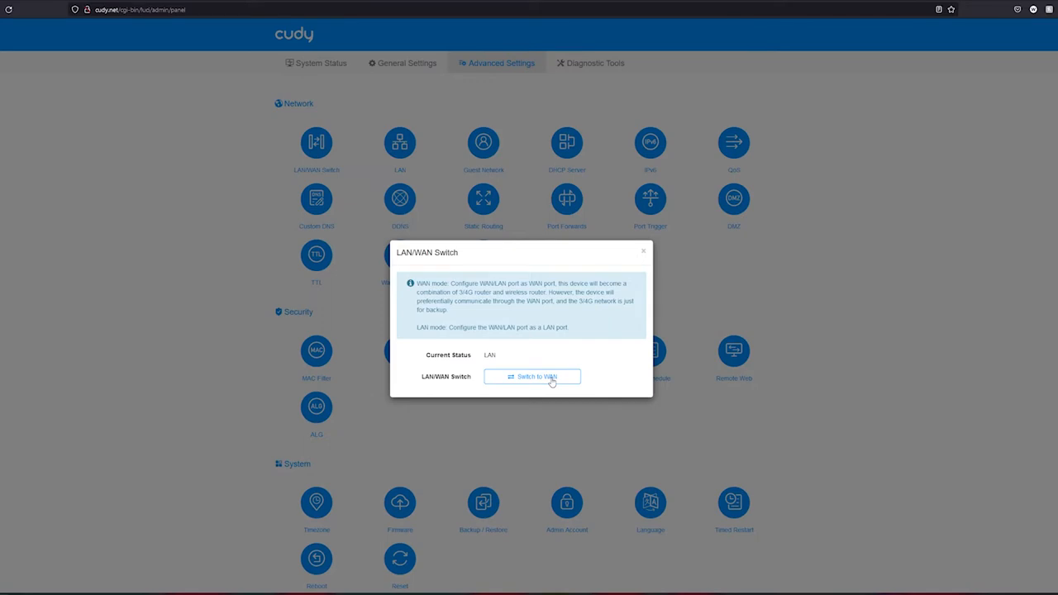
{"action": "left_click", "coordinate": [533, 377]}
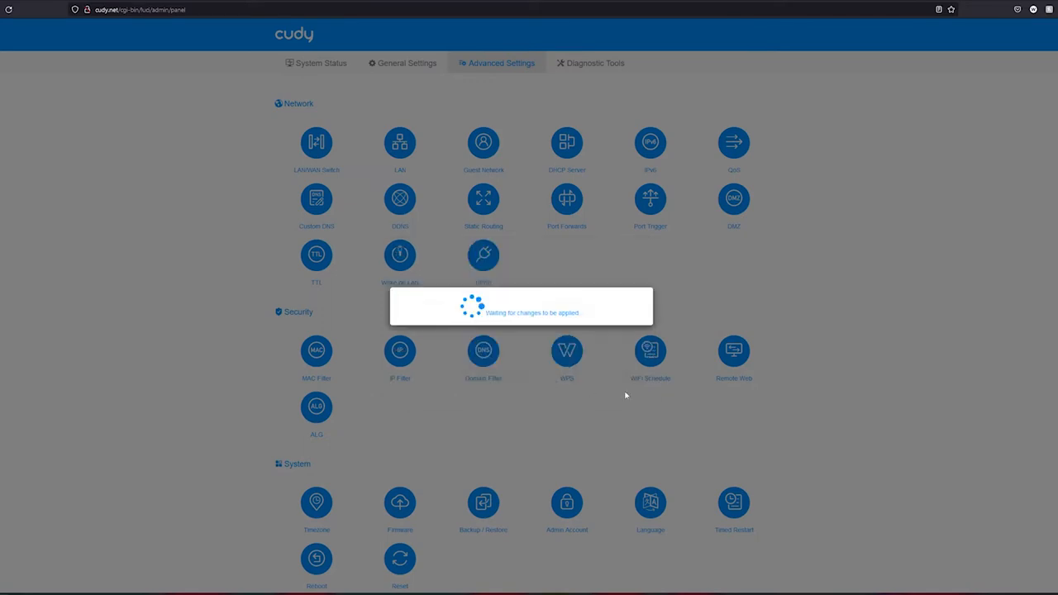
{"action": "mouse_move", "coordinate": [777, 291]}
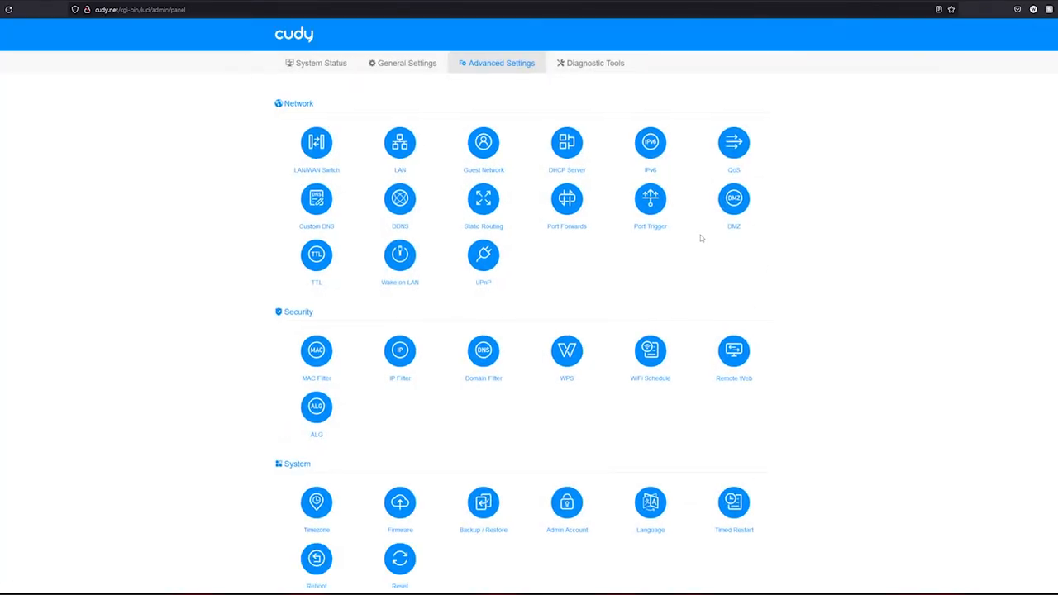
{"action": "mouse_move", "coordinate": [367, 122]}
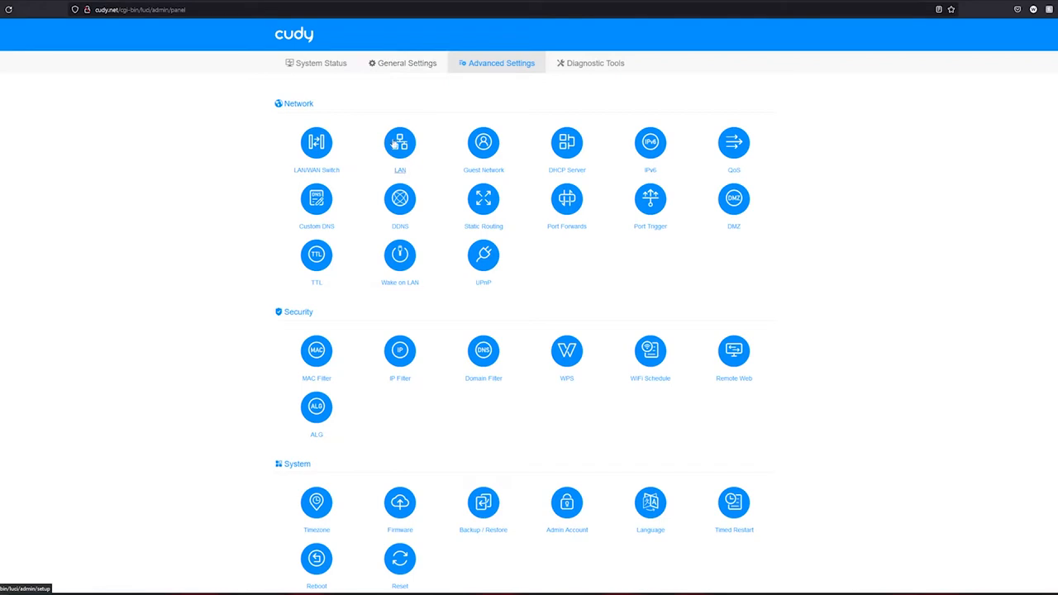
Check the LAN IP address and subnet mask without changes, then return to System Status
{"action": "left_click", "coordinate": [400, 143]}
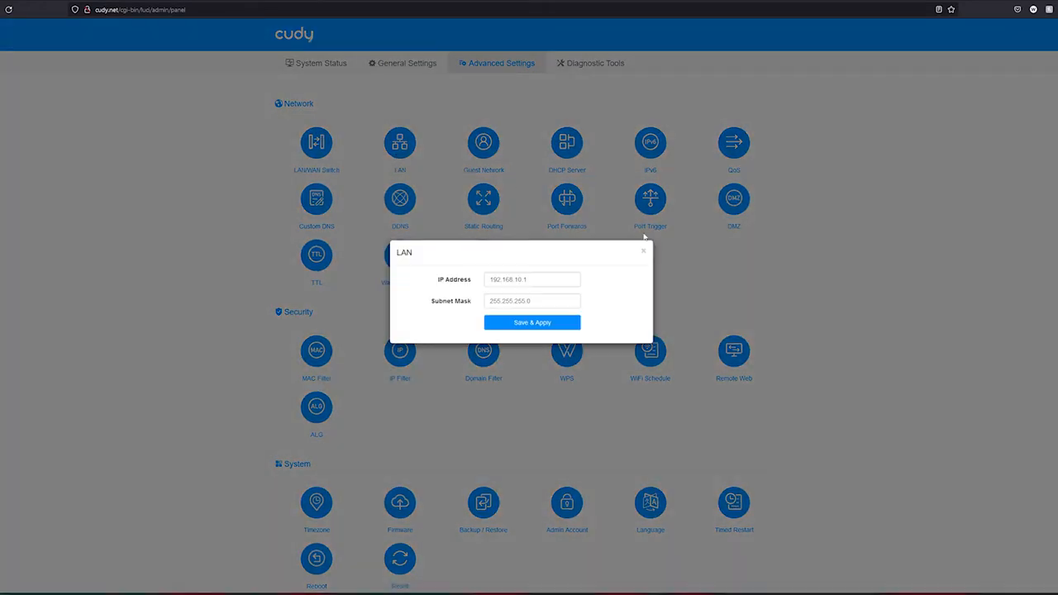
{"action": "left_click", "coordinate": [644, 251]}
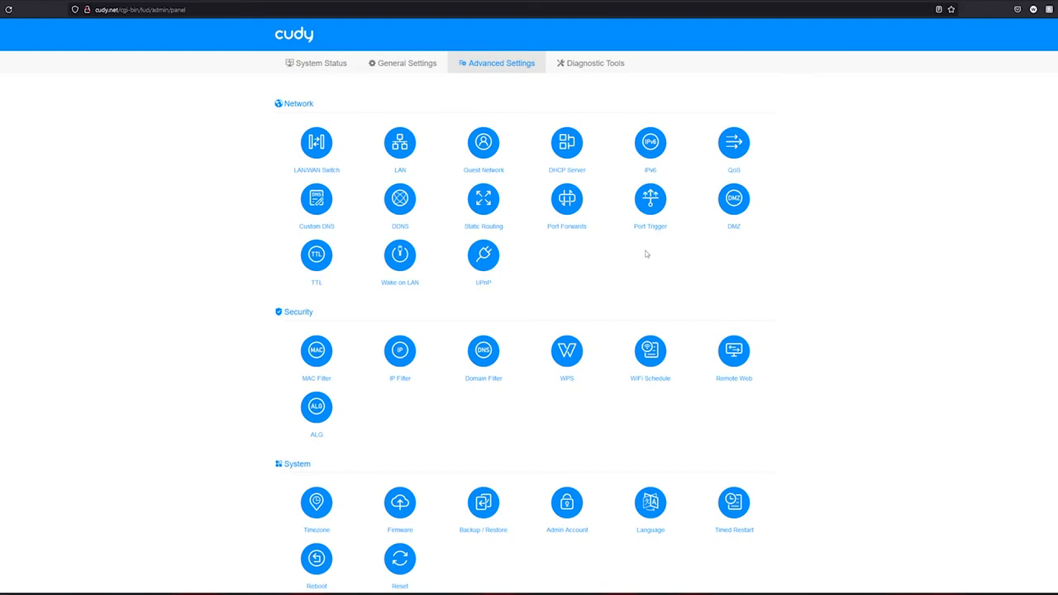
{"action": "left_click", "coordinate": [321, 63]}
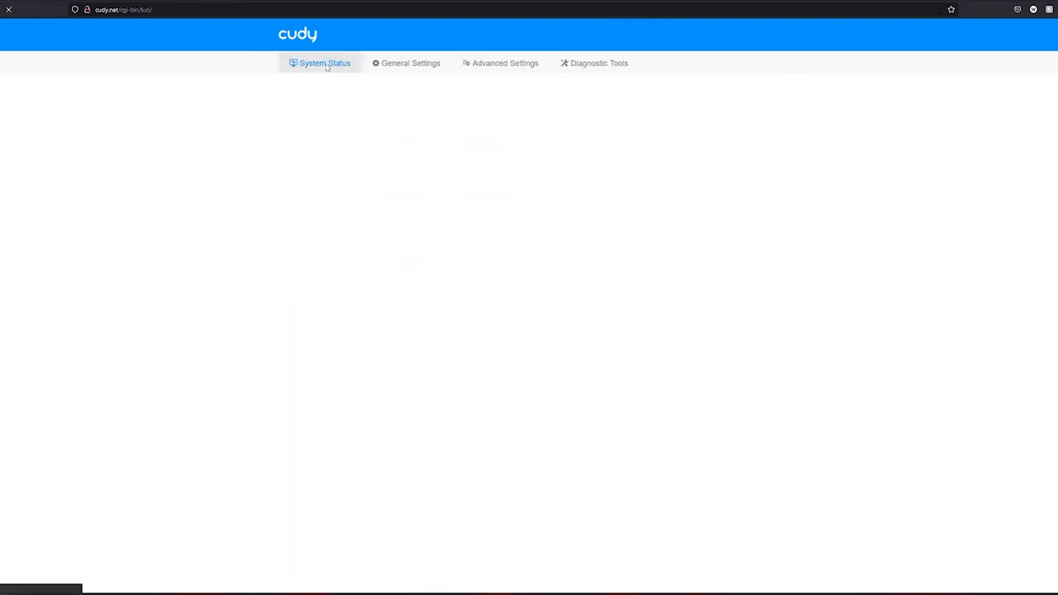